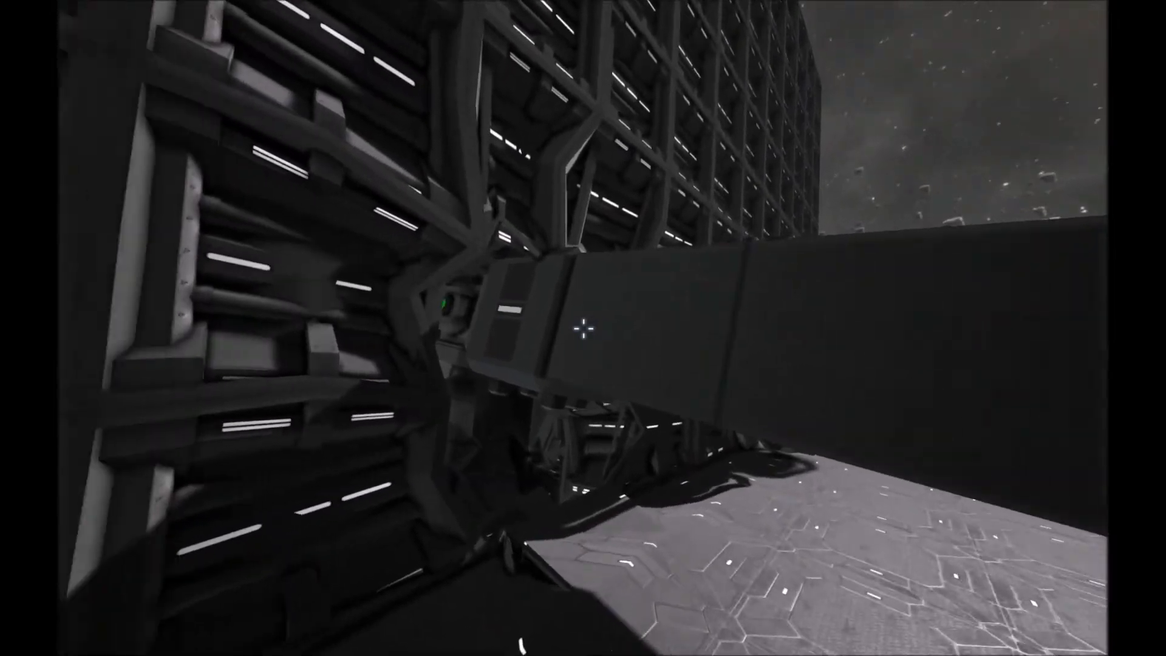
mouse_move(583, 328)
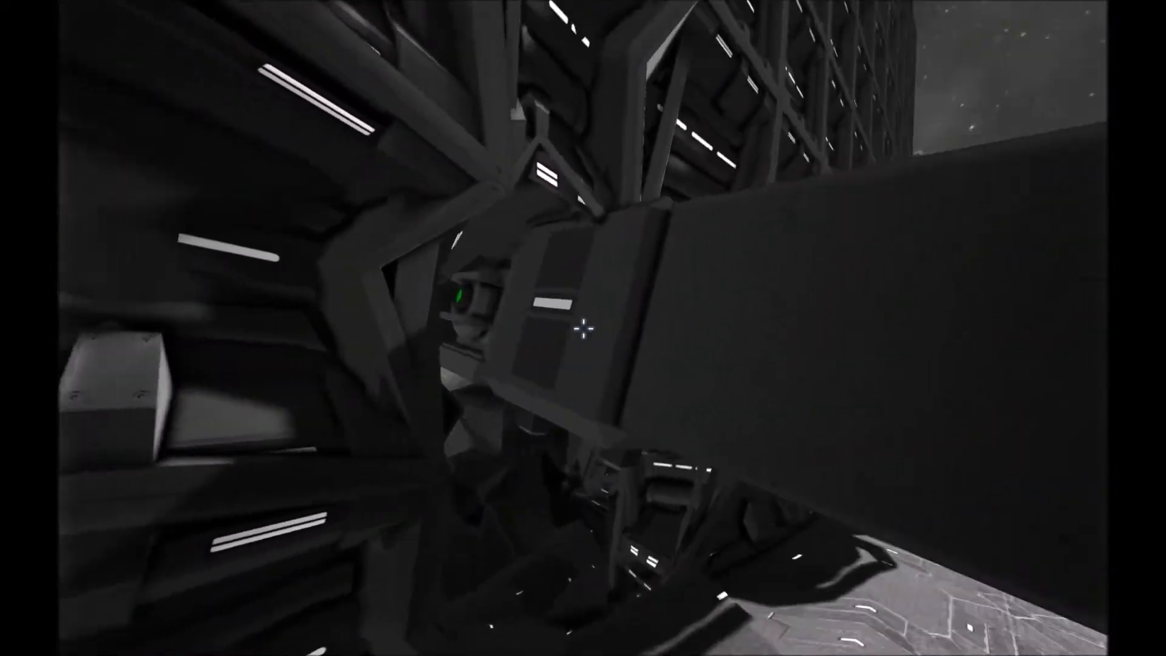
mouse_move(583, 327)
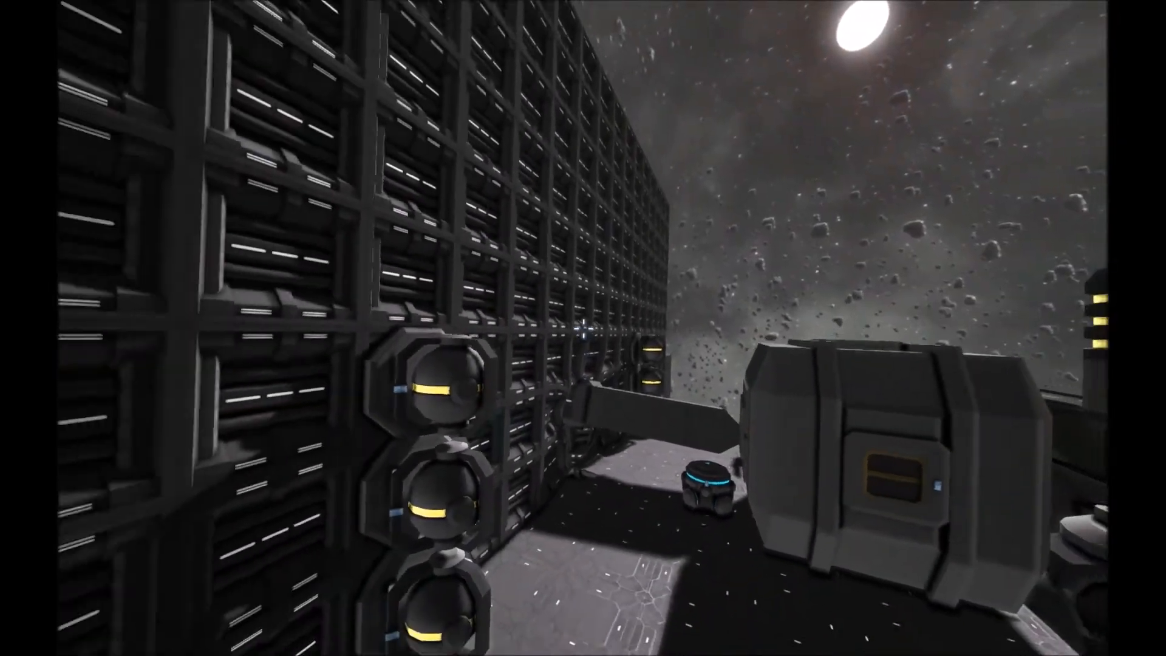
mouse_move(583, 328)
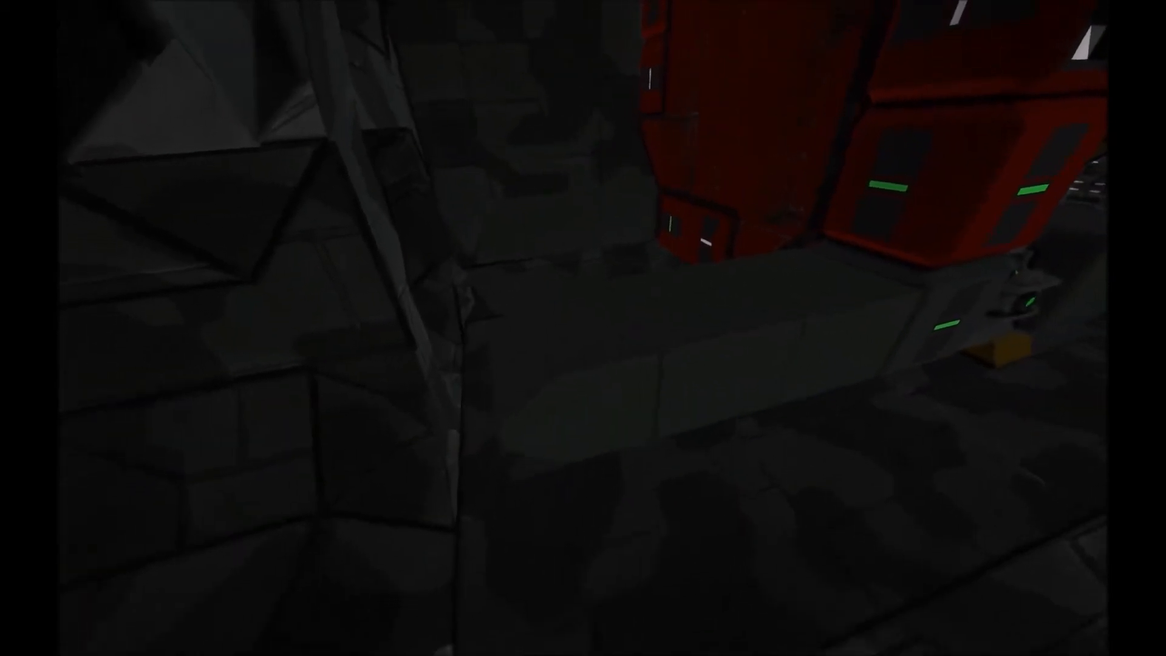
mouse_move(582, 328)
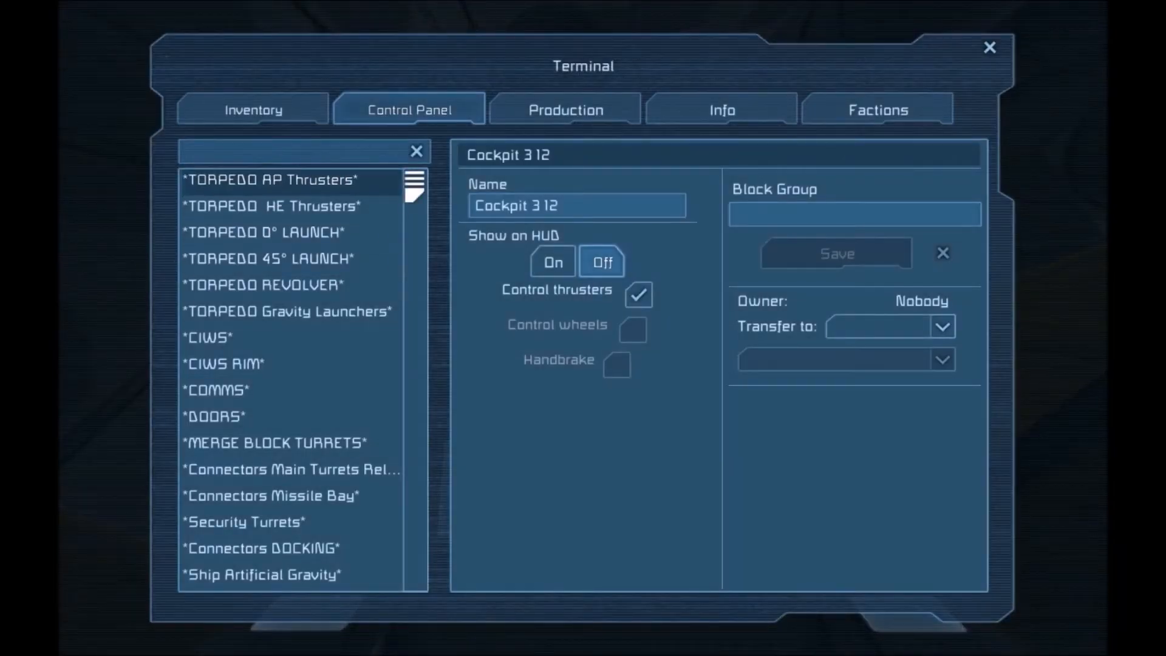
Trigger the TORPEDO 0° LAUNCH group and return to the external view of the torpedo
left_click(269, 206)
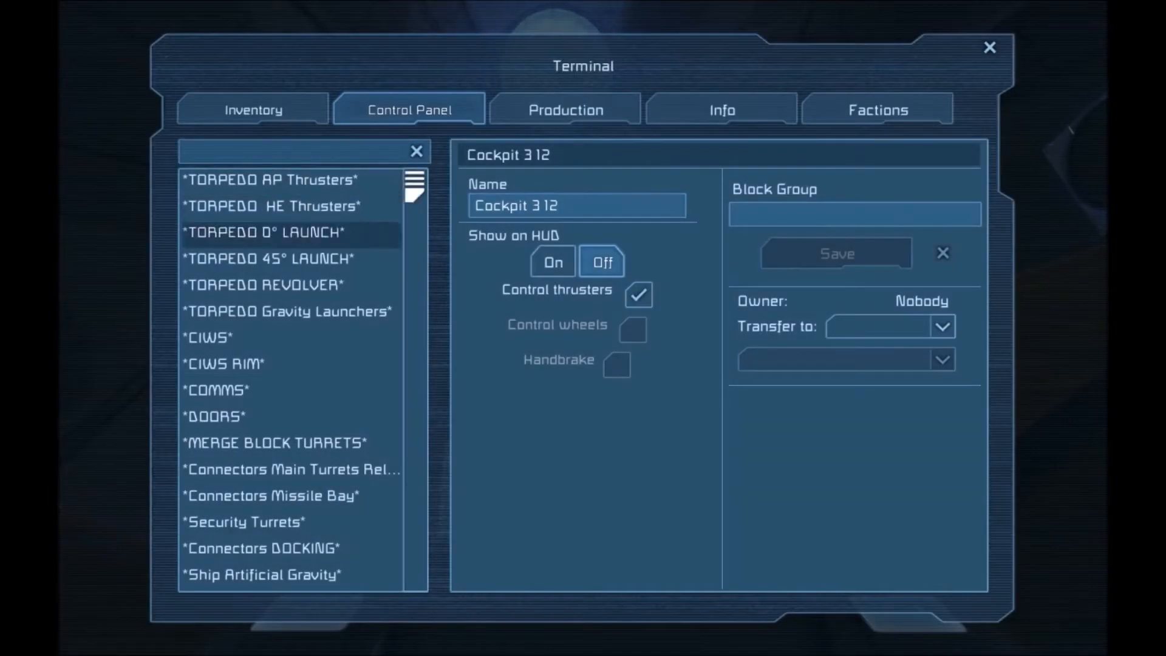
left_click(988, 47)
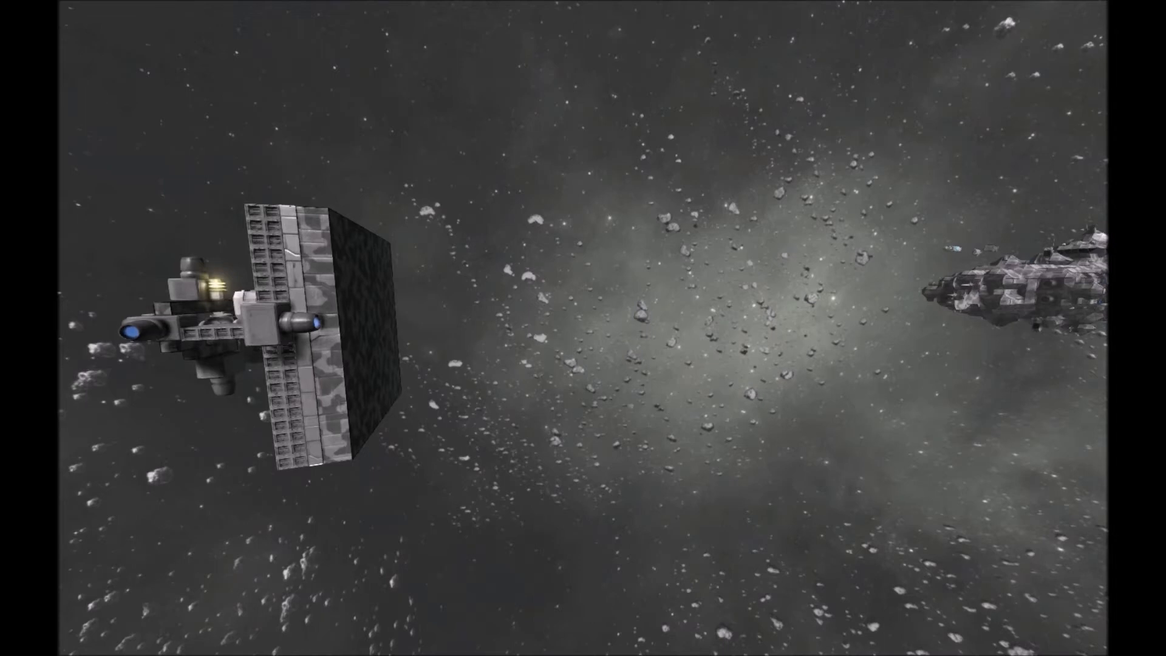
Reopen the ship's Terminal control panel with K
key("K")
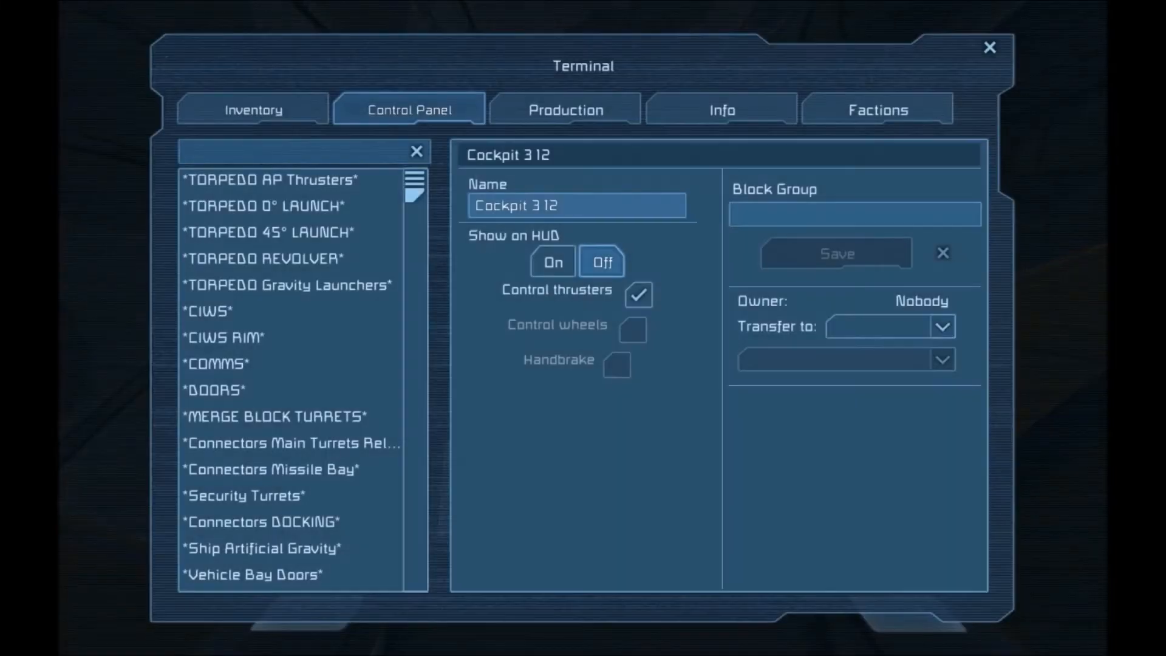
Switch on the TORPEDO 0° LAUNCH group and leave the Terminal to watch the launch
left_click(266, 258)
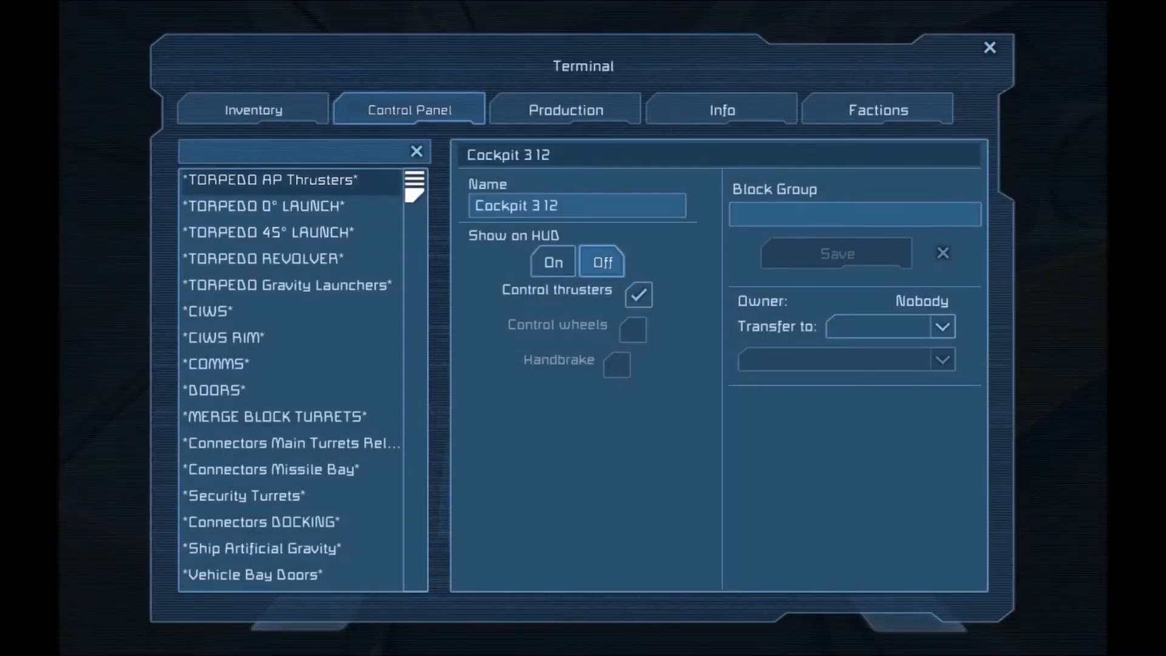
left_click(989, 47)
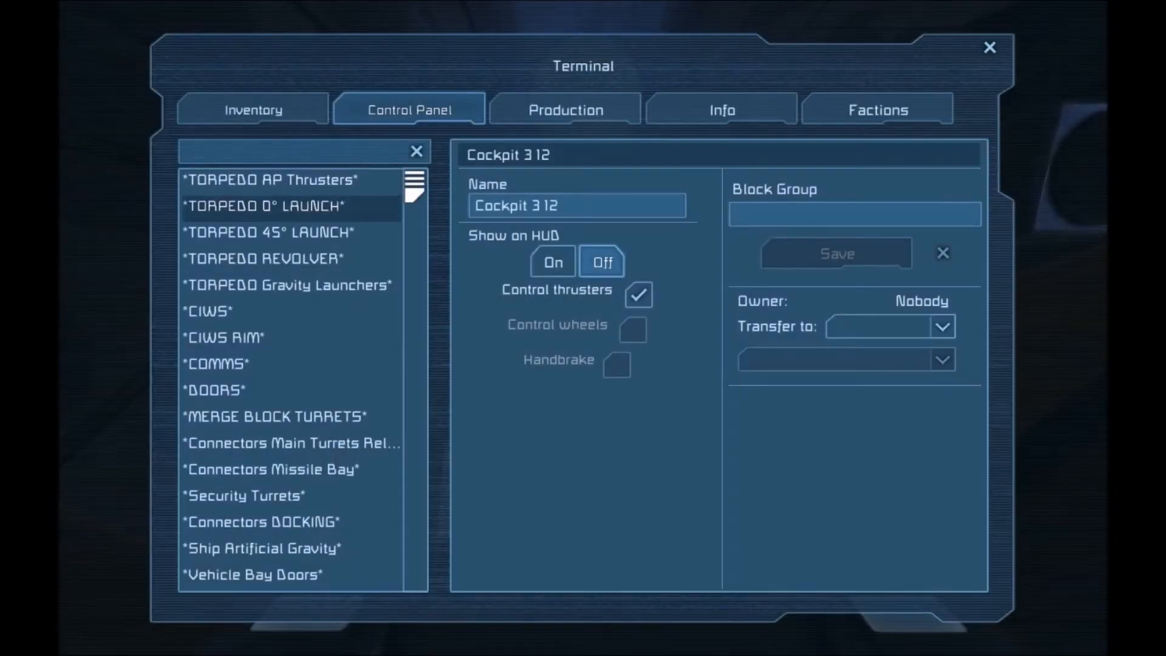
left_click(262, 206)
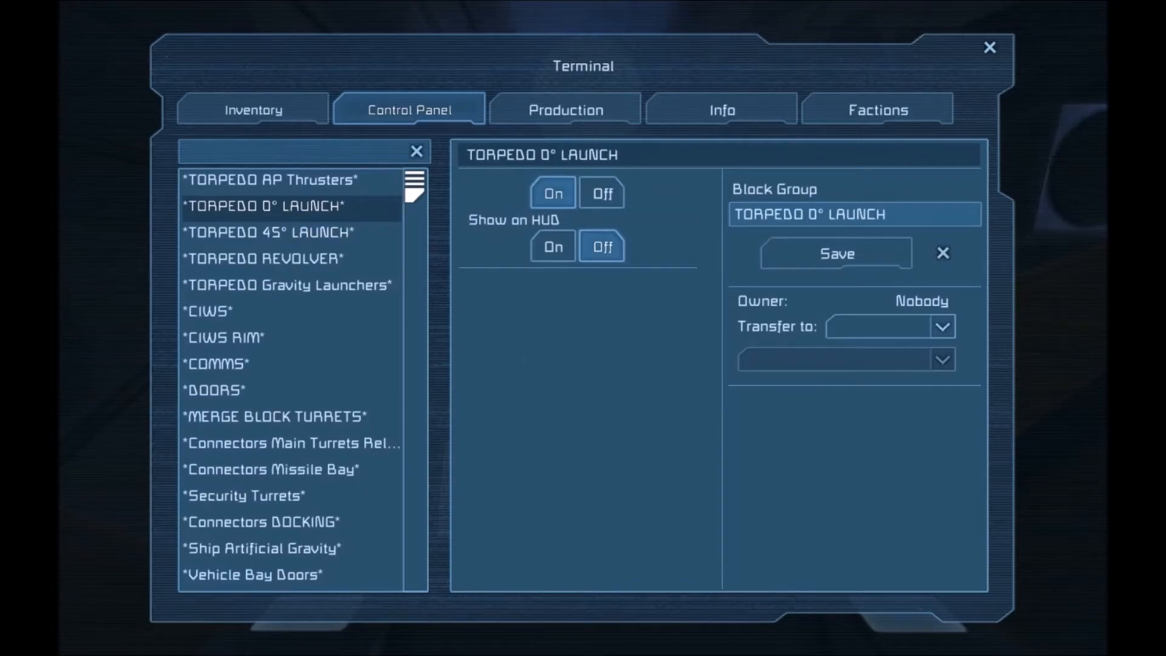
left_click(989, 48)
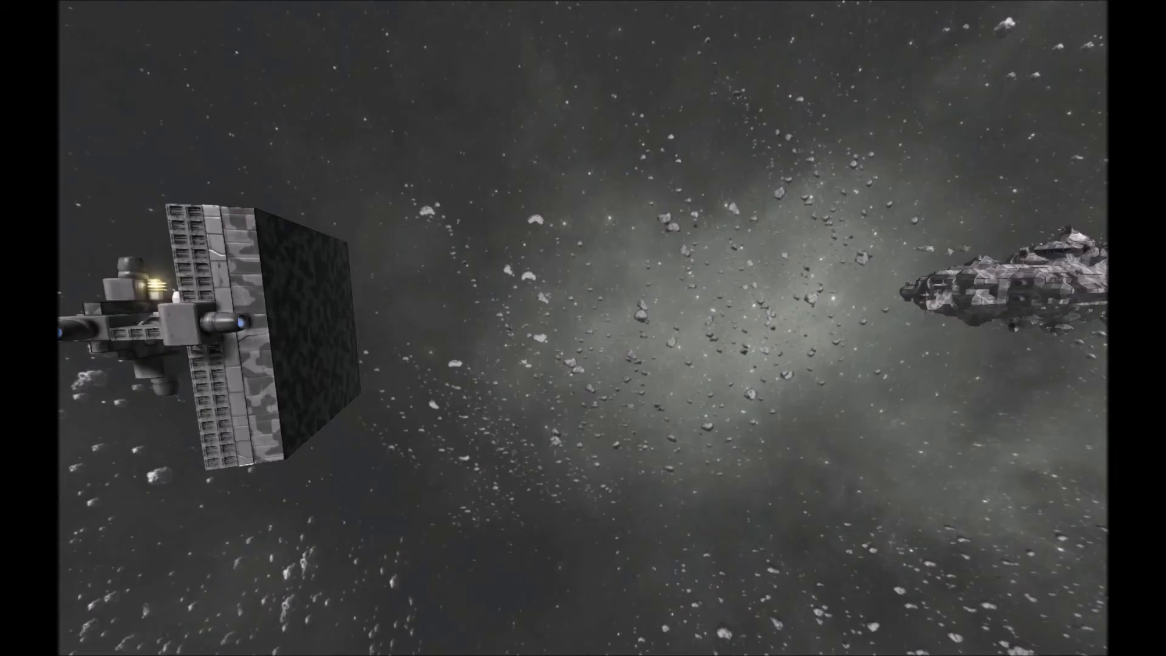